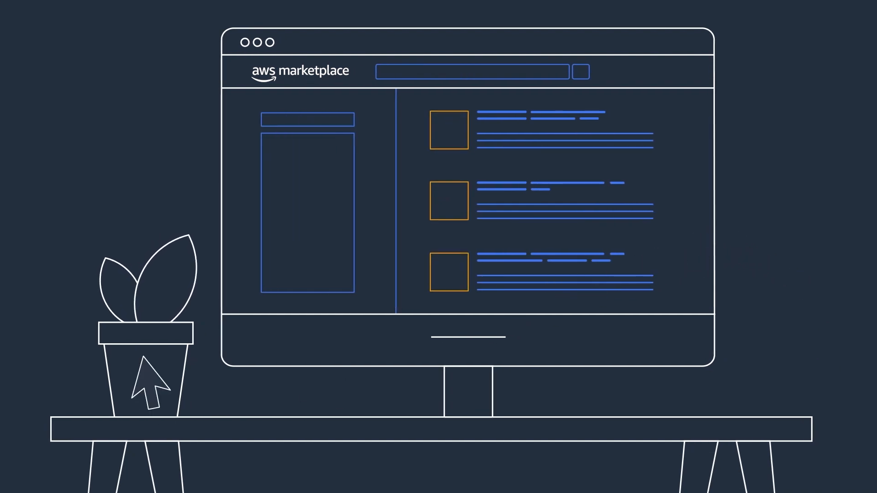
scroll("down", 3)
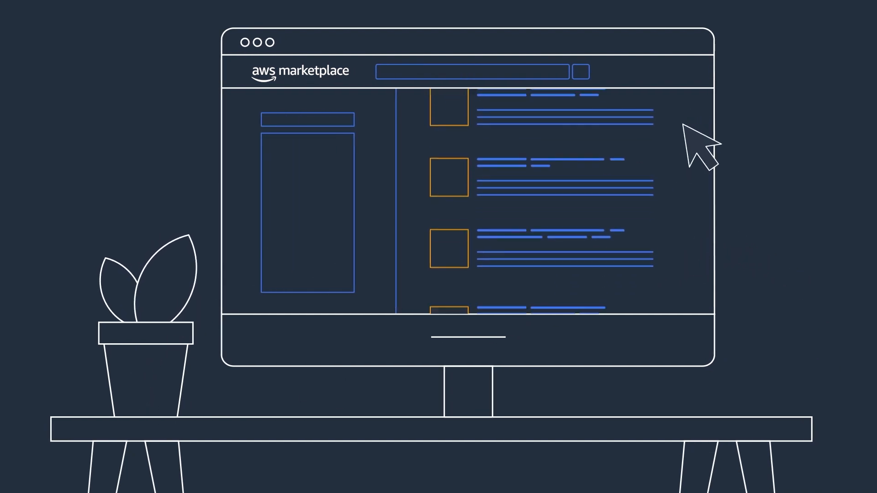